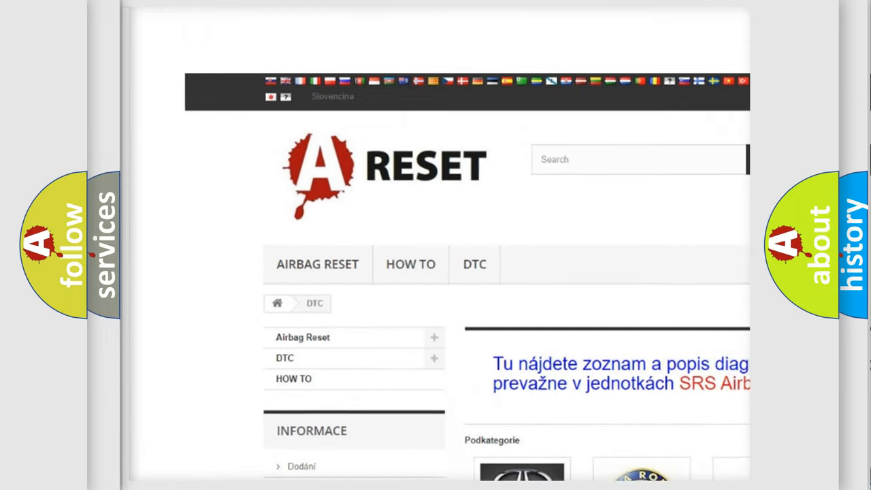
# Reach the brand grid and open the TOYOTA DTC subcategory listing its diagnostic codes.
pyautogui.scroll(-3)
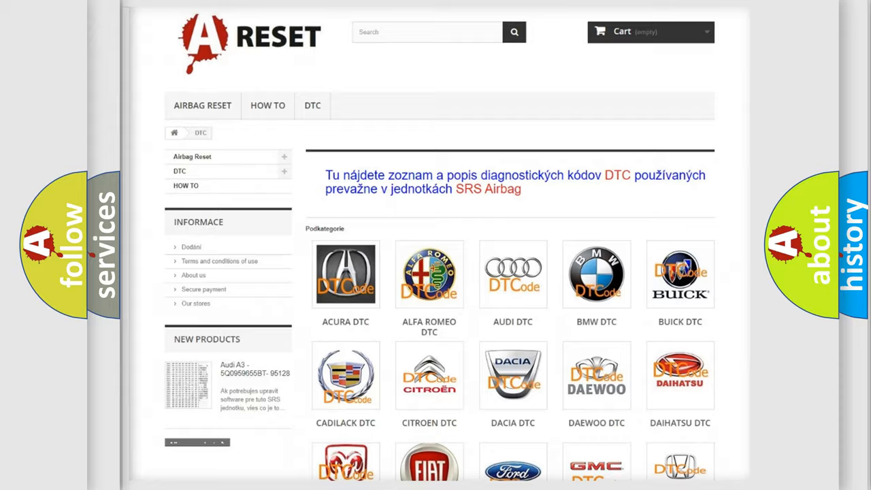
pyautogui.scroll(-3)
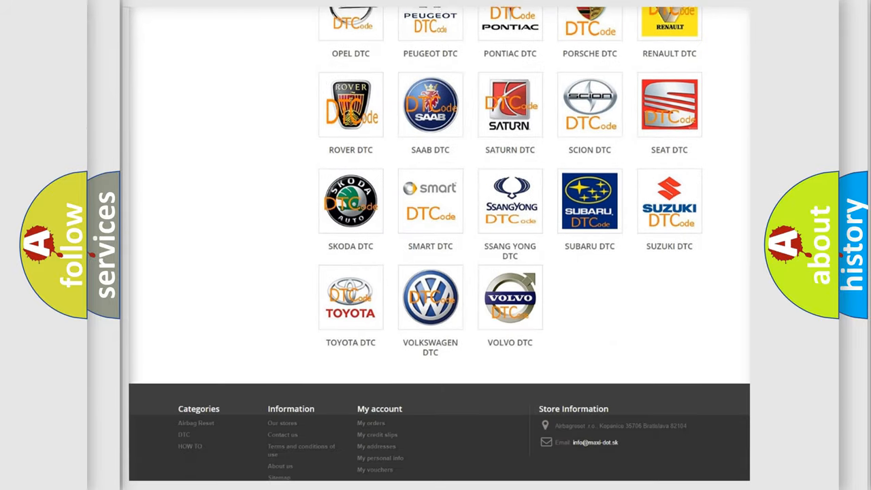
pyautogui.scroll(-3)
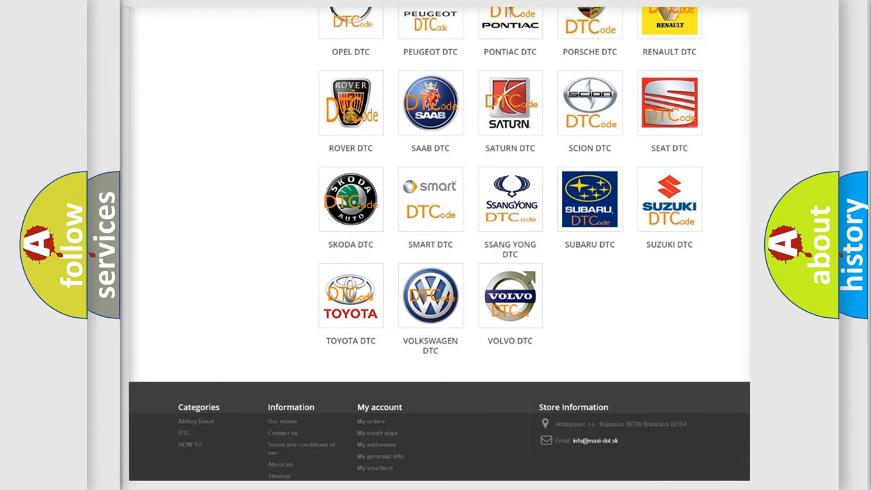
pyautogui.click(351, 294)
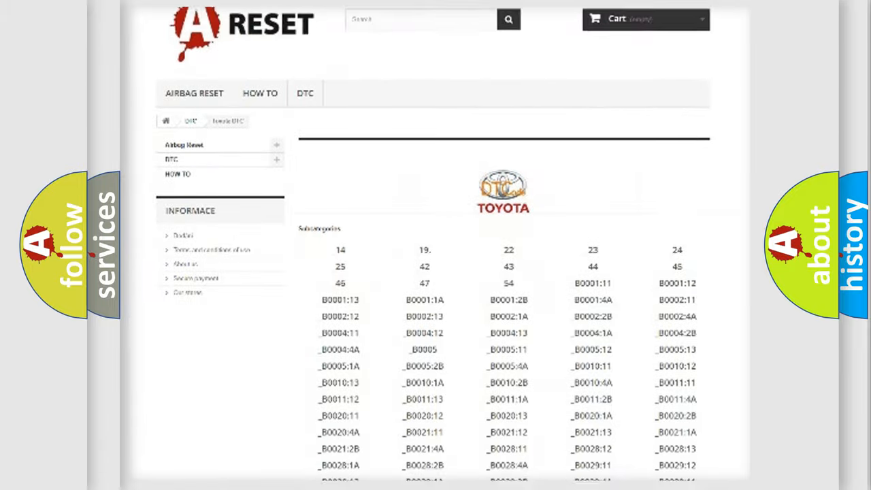
pyautogui.scroll(-3)
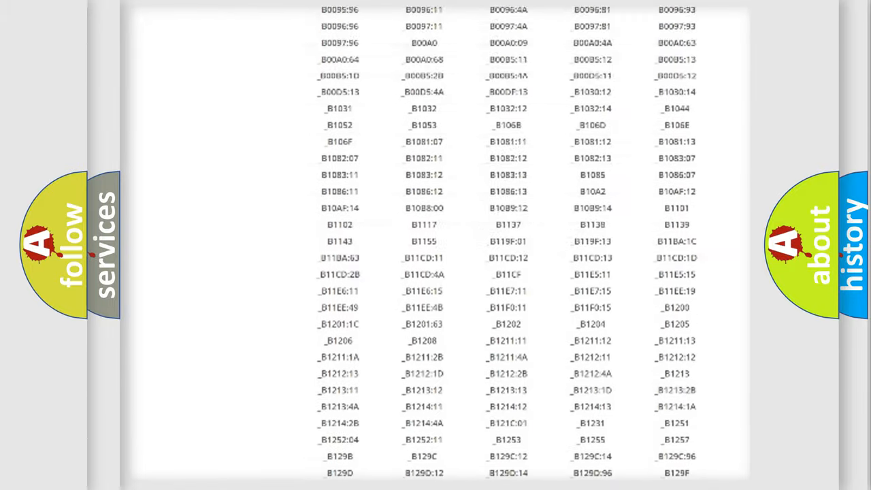
pyautogui.scroll(3)
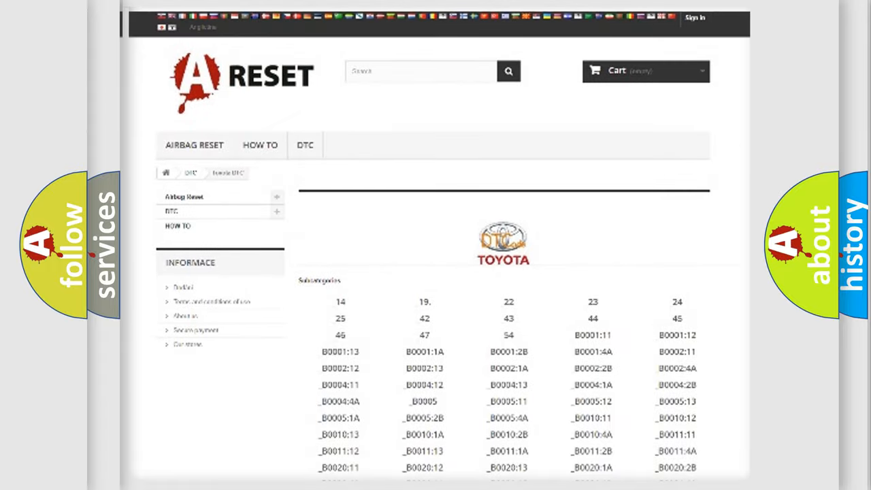